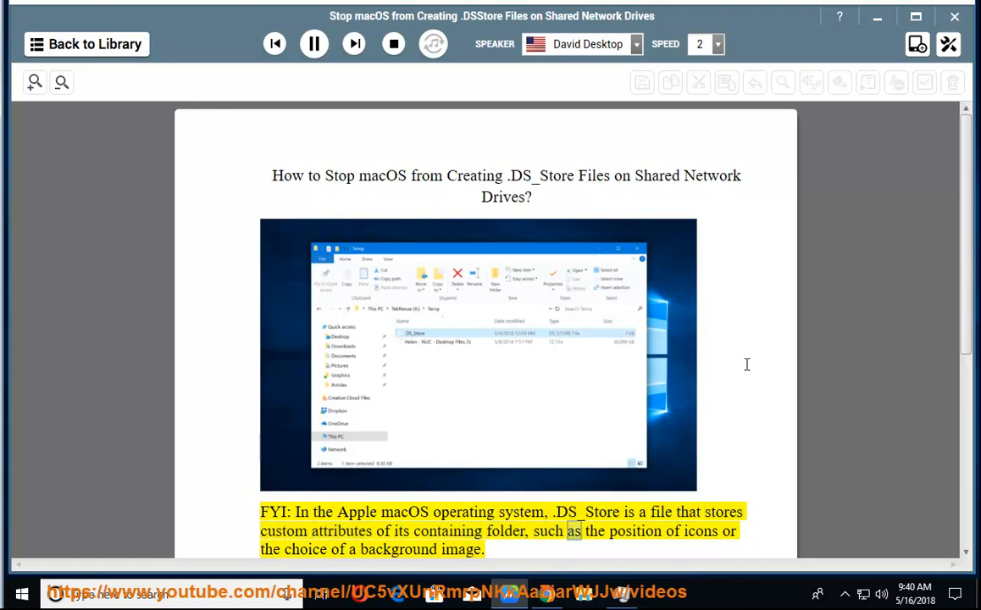
Scroll down the article to follow narration from the FYI paragraph into step 3.
scroll("down", 3)
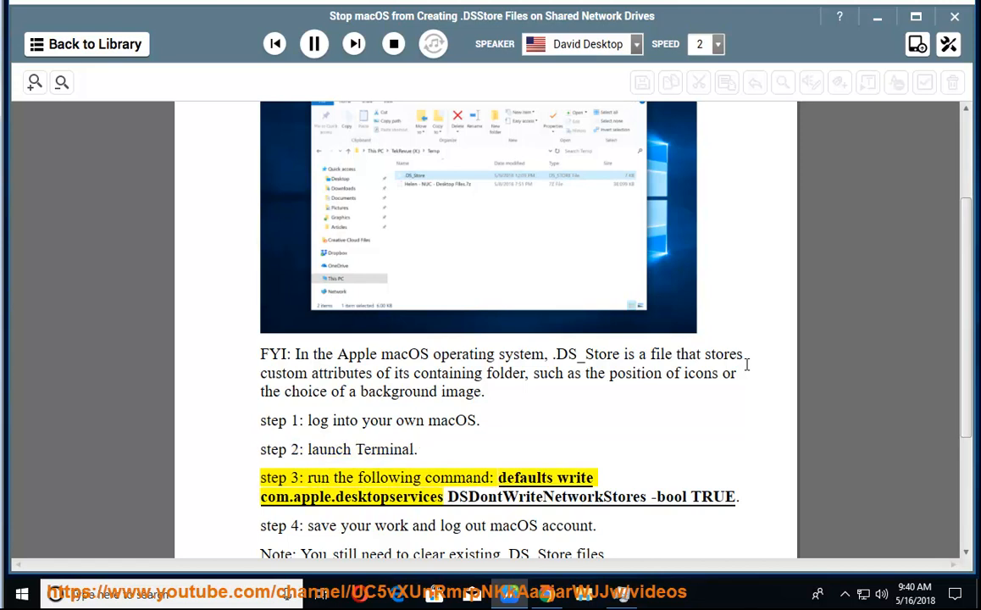
Follow the narration through the step 3 command and step 4 toward the Note sentence.
double_click(457, 478)
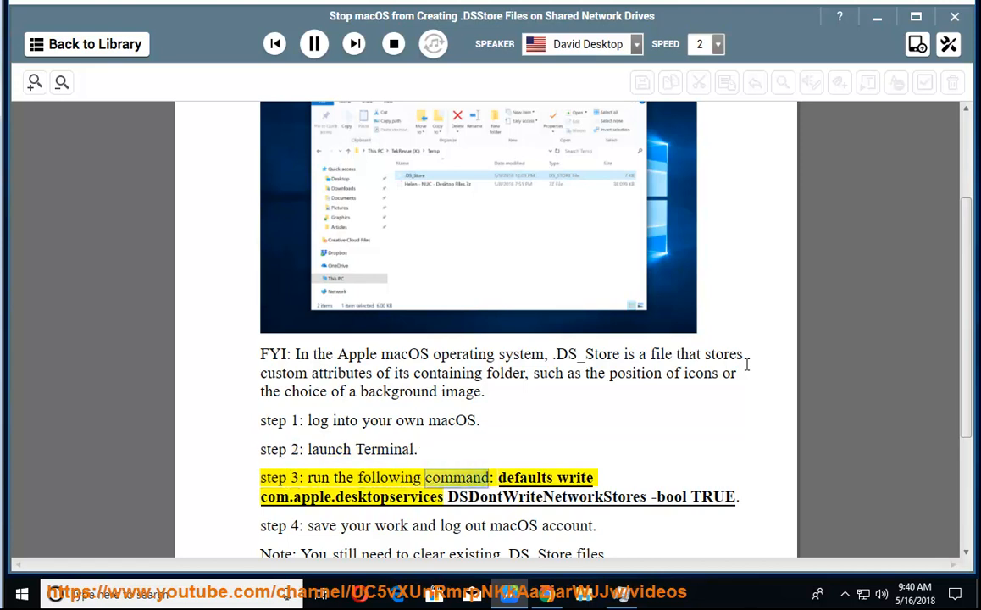
double_click(393, 497)
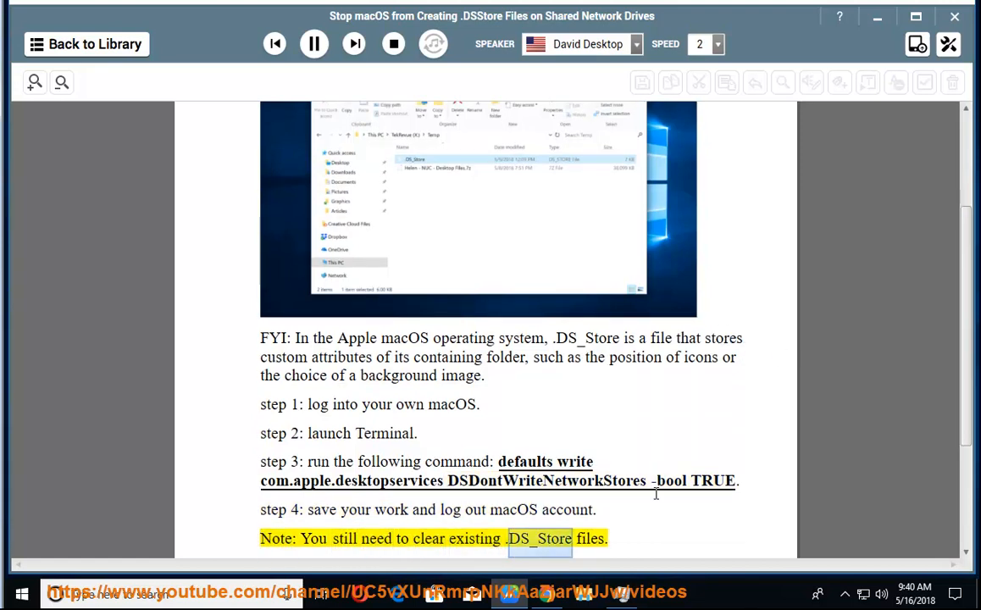
Scroll down to keep the 'Last but not least' paragraph and FALSE command visible.
scroll("down", 3)
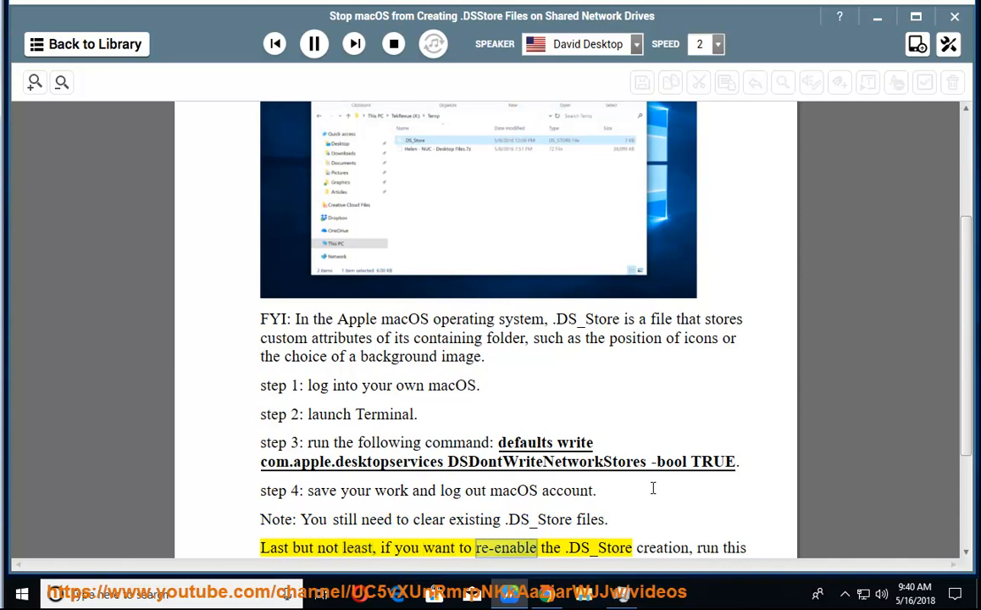
scroll("down", 3)
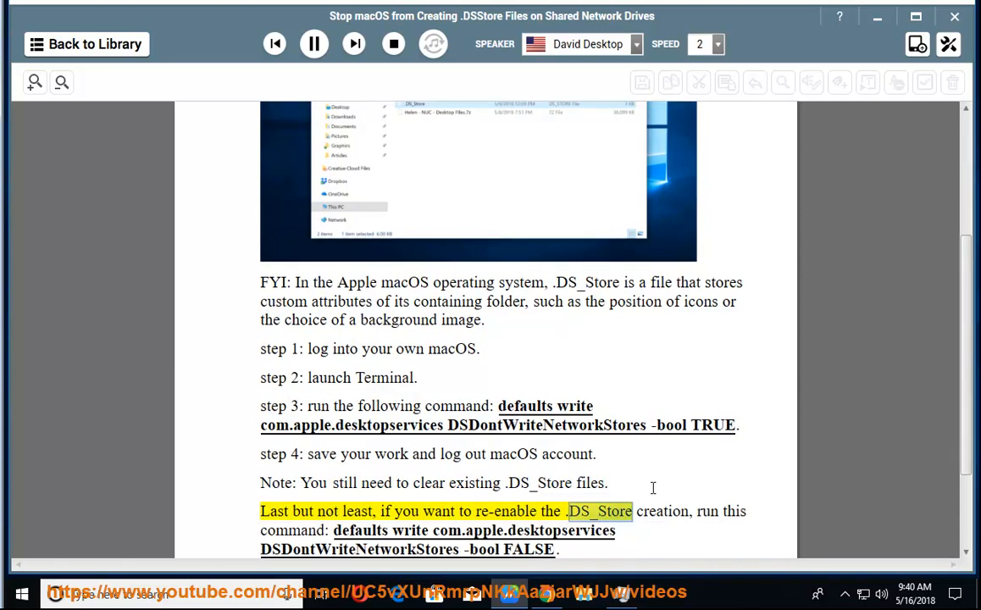